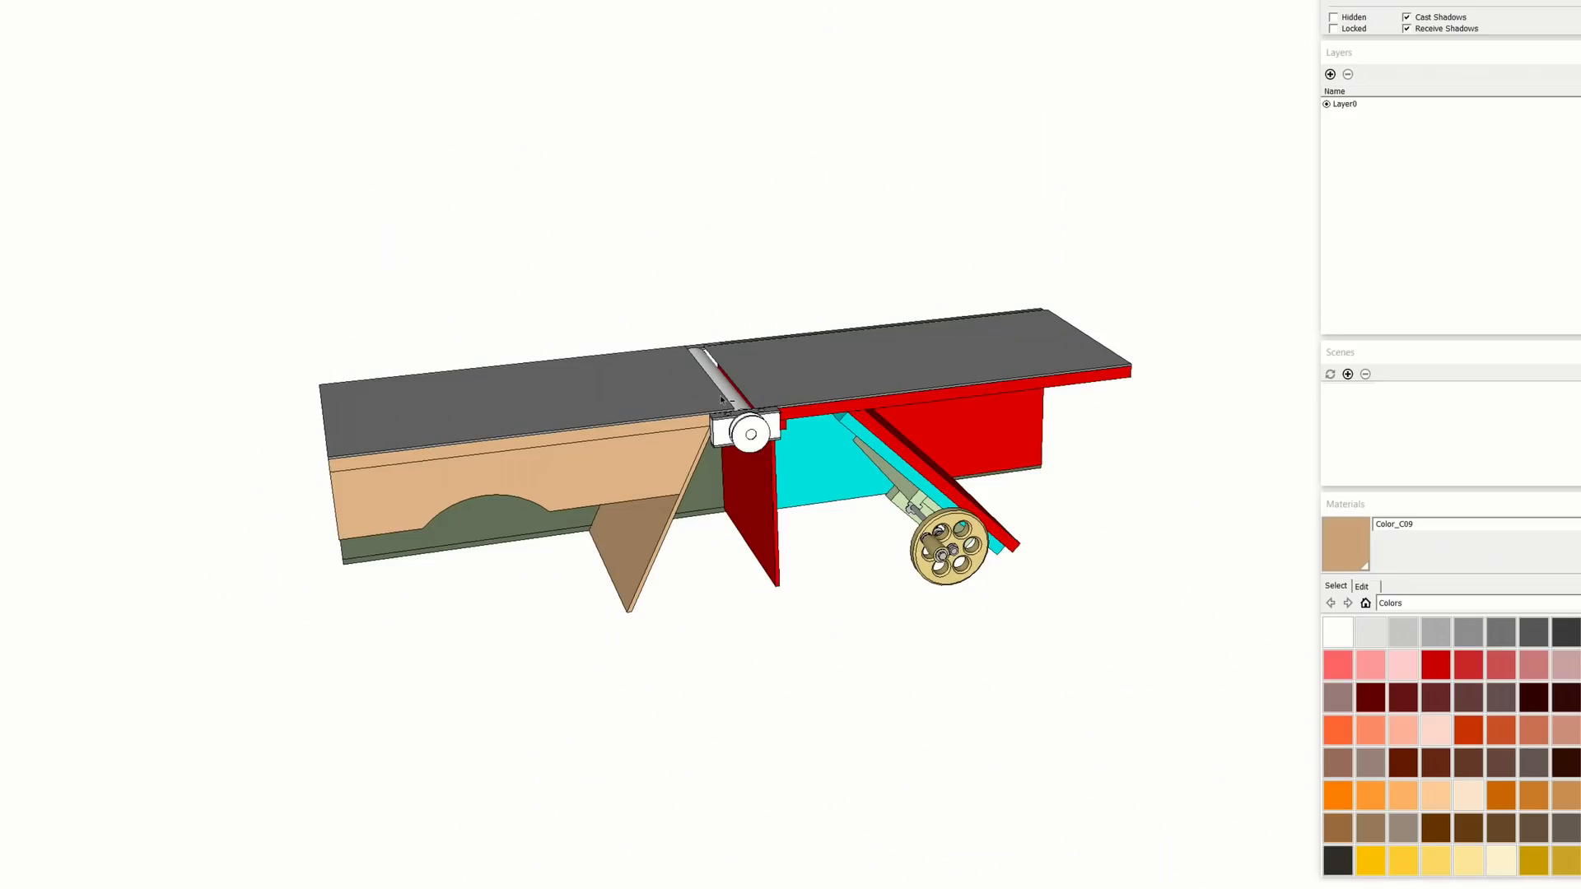
mouse_move(555, 476)
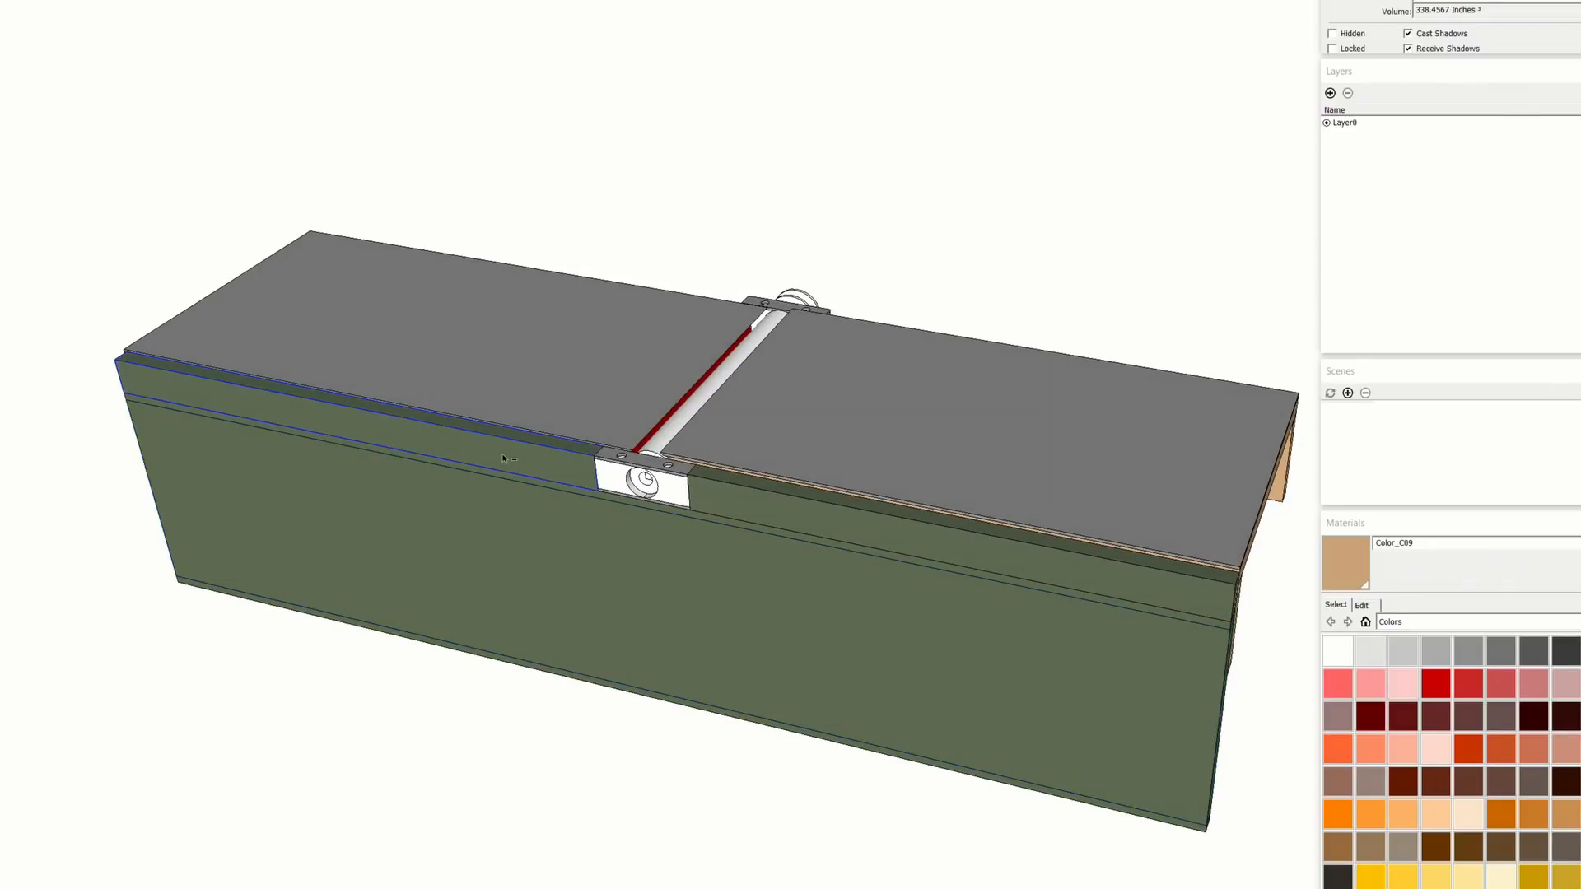
Select the thin strip right of the bearing block on the green side panel to read its volume
click(808, 516)
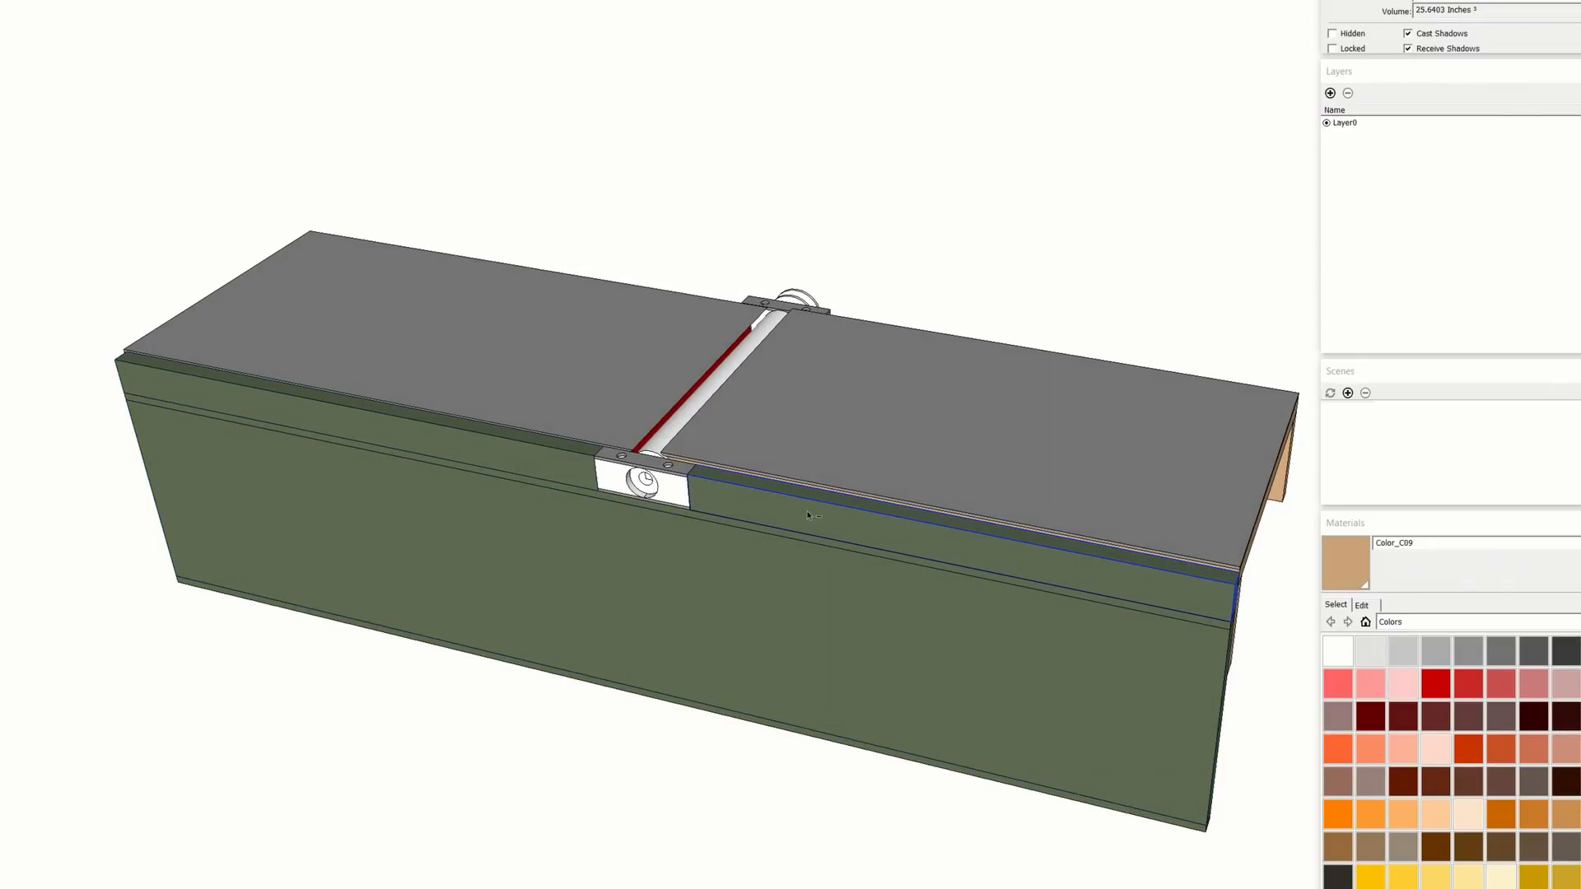